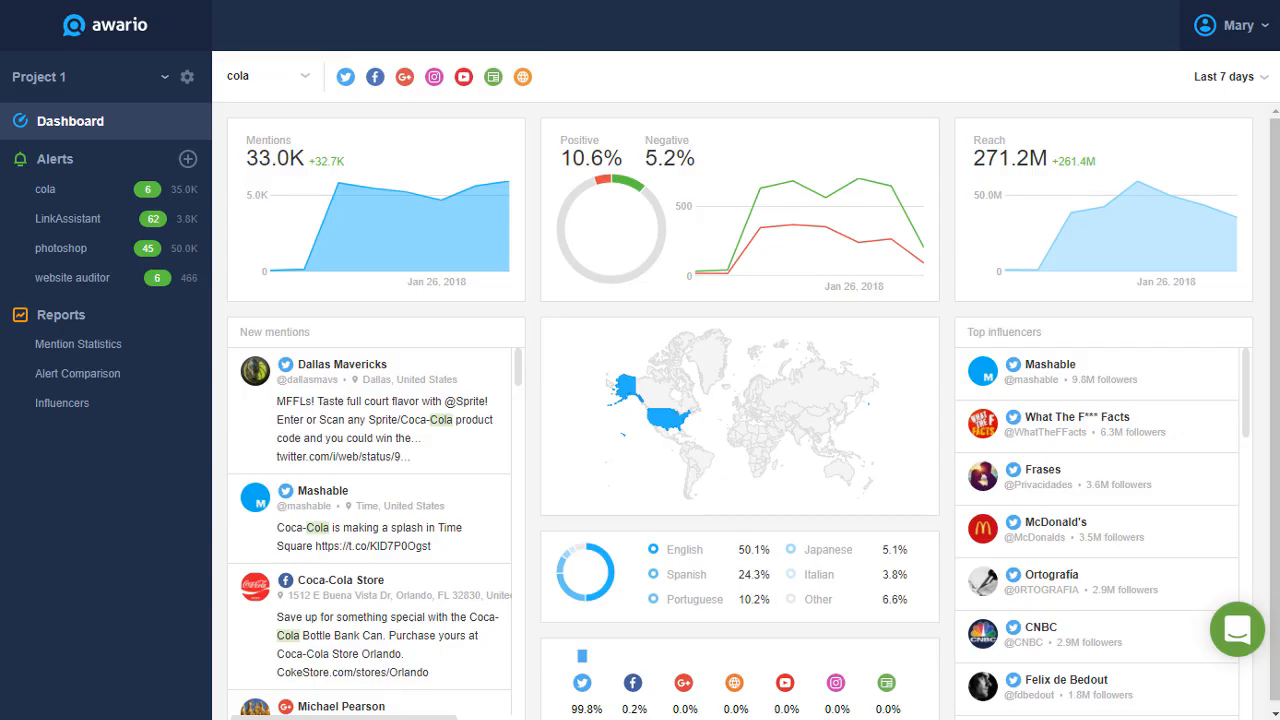
Step: Zoom the page in and keep the dashboard's date range on Last 7 days
key(ctrl+plus)
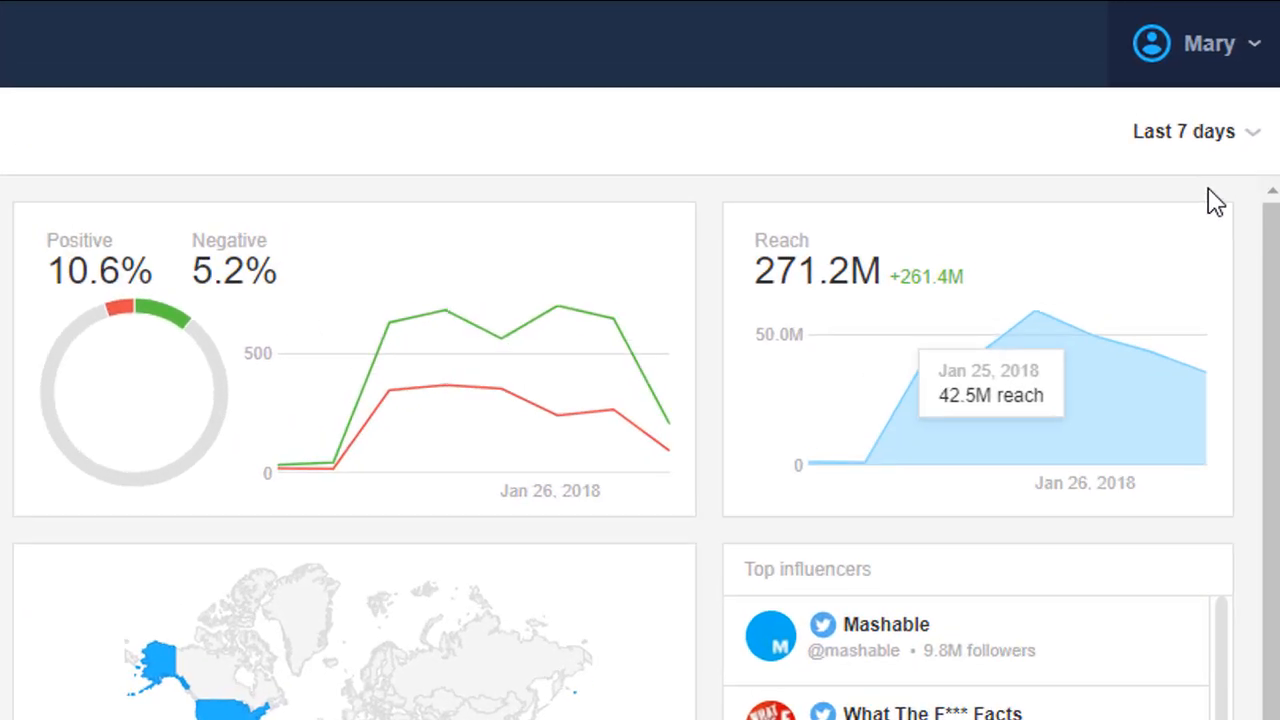
click(1184, 131)
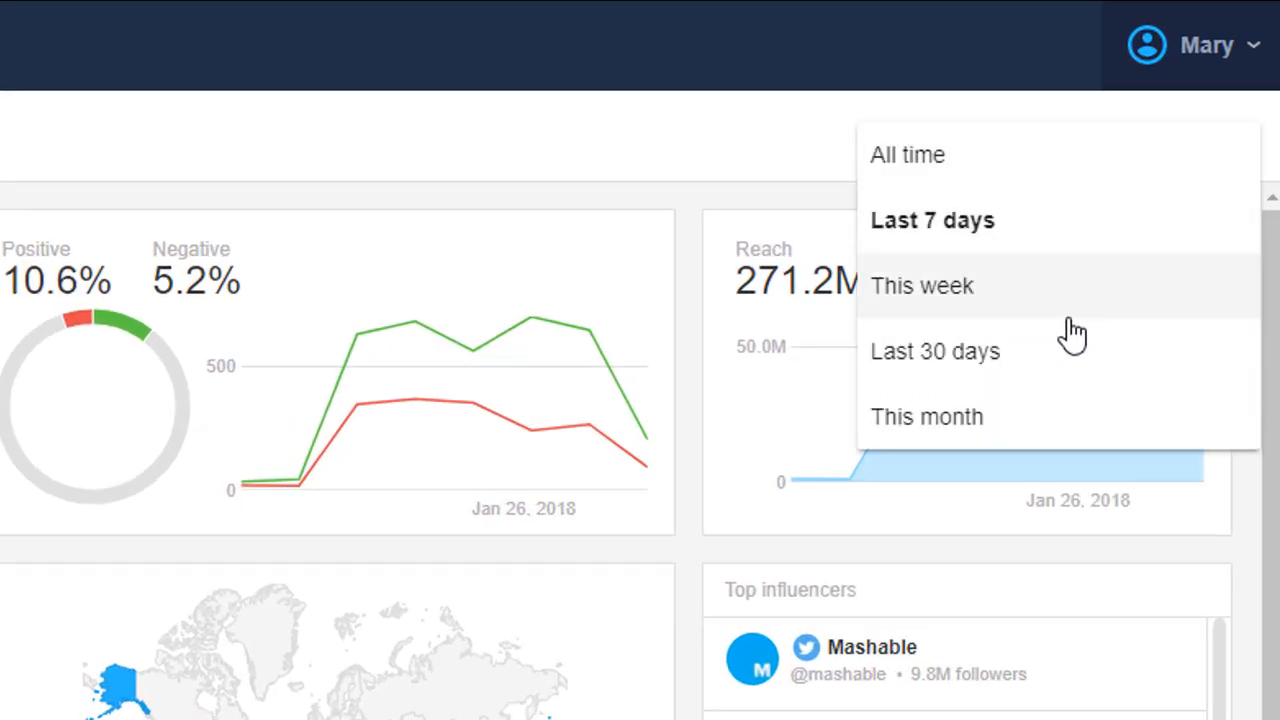
click(931, 220)
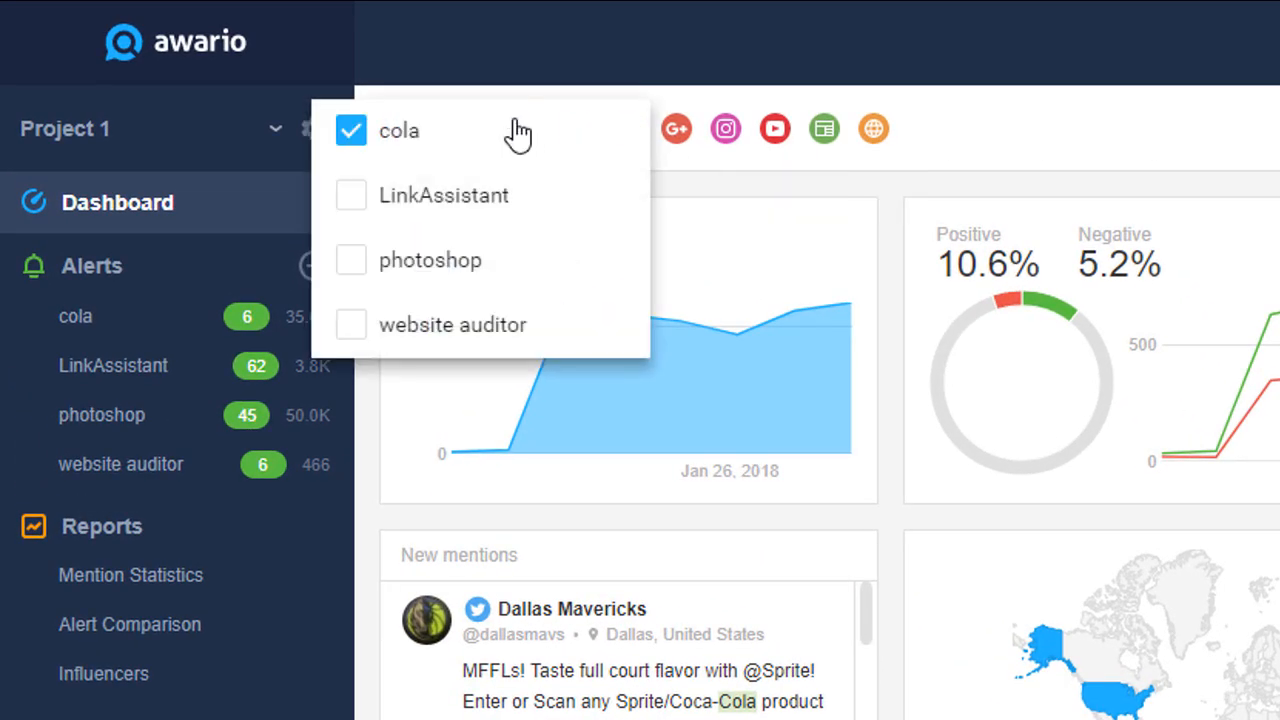
Step: Tick photoshop in the alert list and open the photoshop alert's mentions feed
click(350, 260)
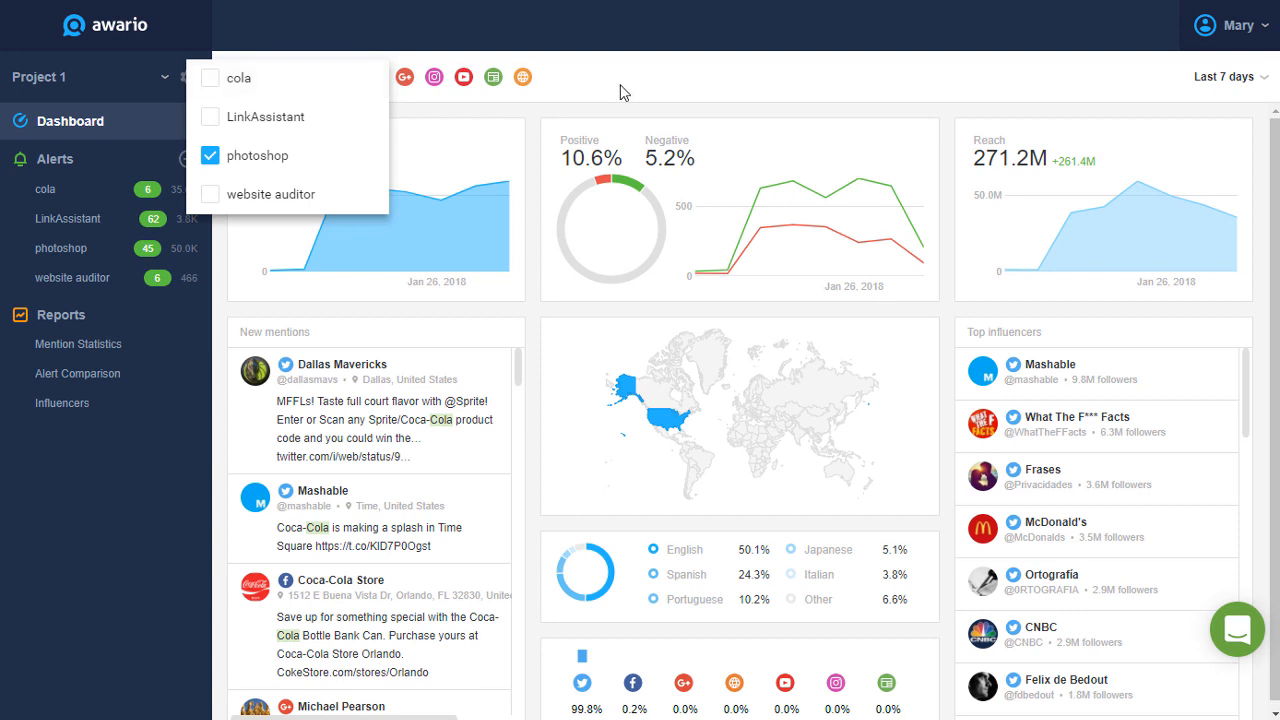
click(258, 155)
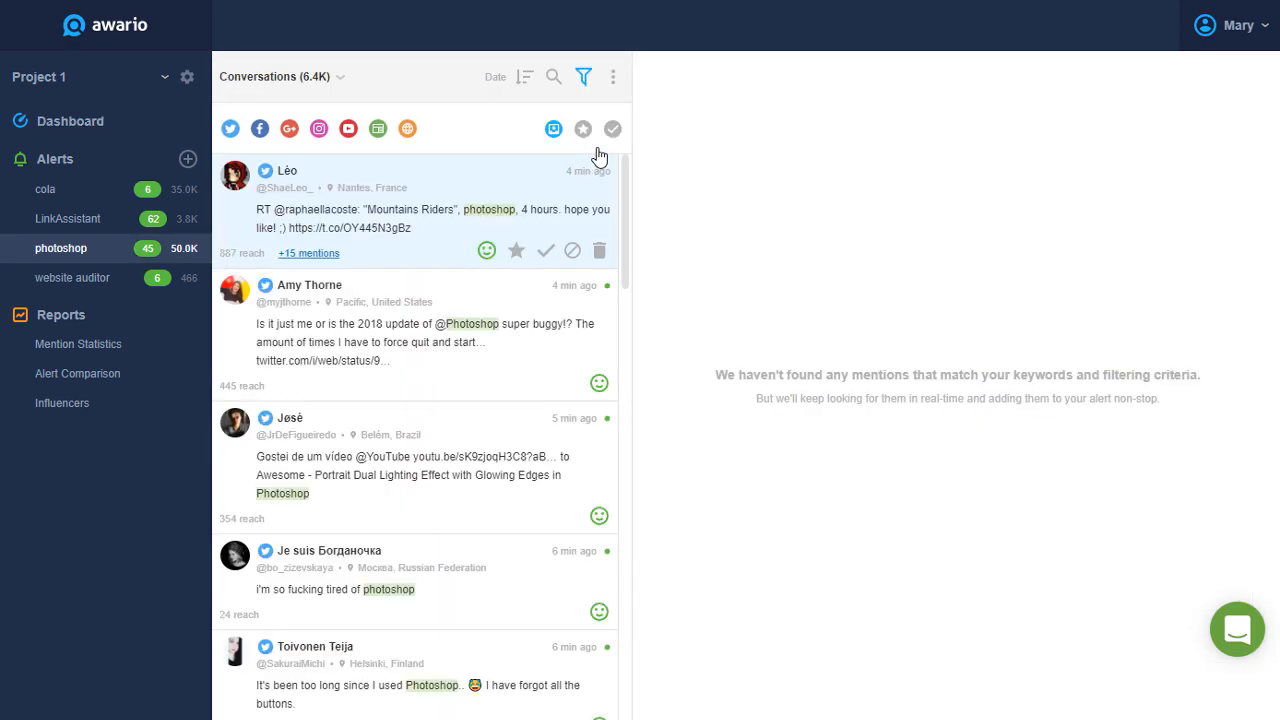
Step: Read the top photoshop mention in full, then go back to the Dashboard
click(70, 120)
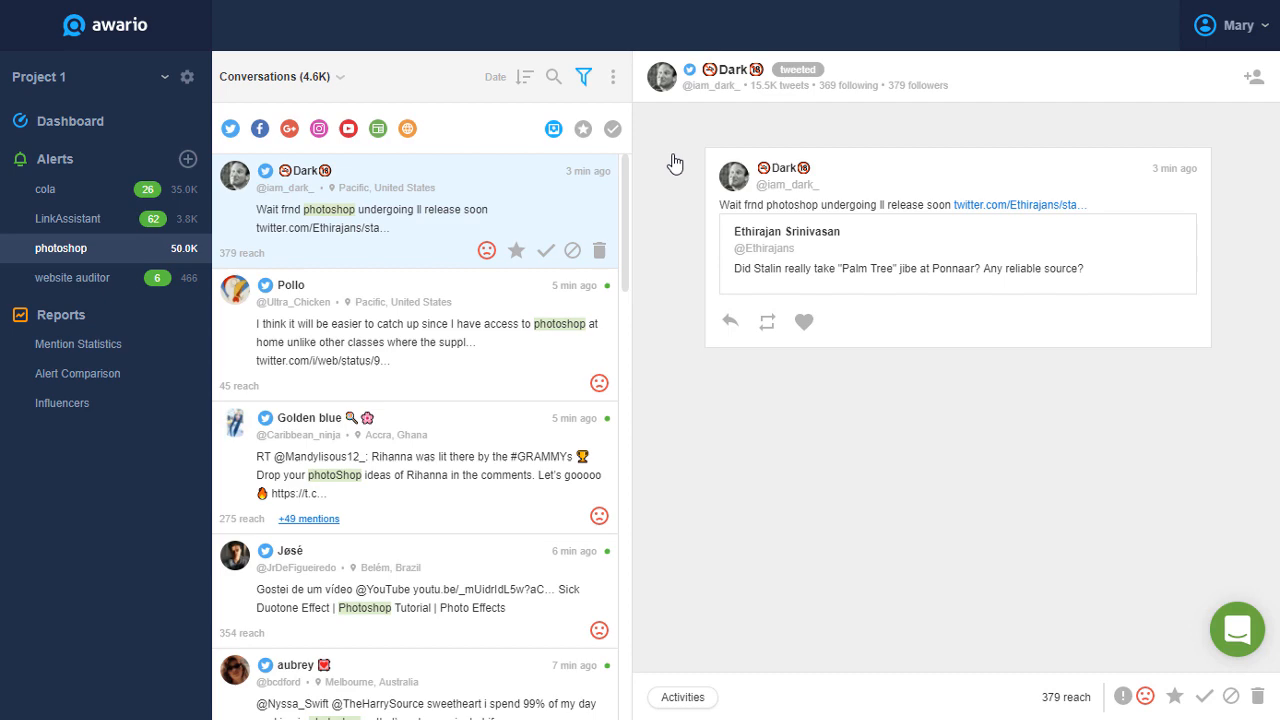
click(70, 120)
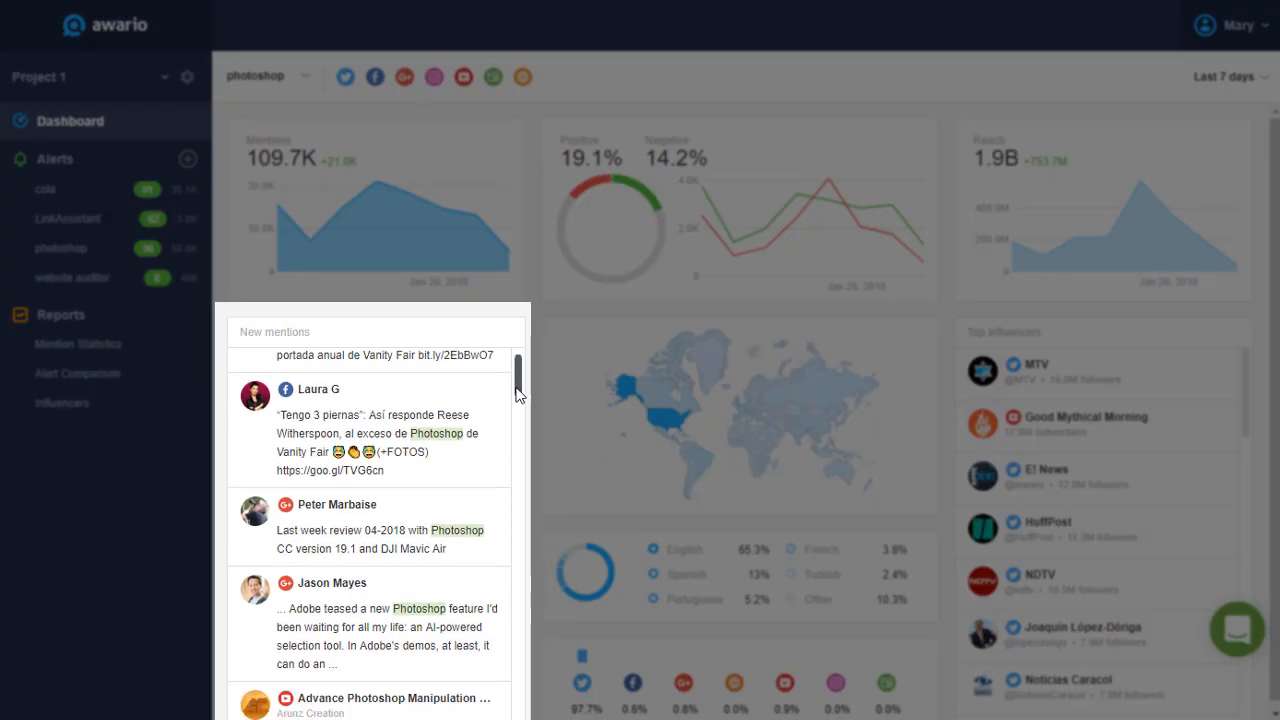
Step: Scroll through the photoshop Top influencers widget down to the reach-sorted authors
scroll(down, 3)
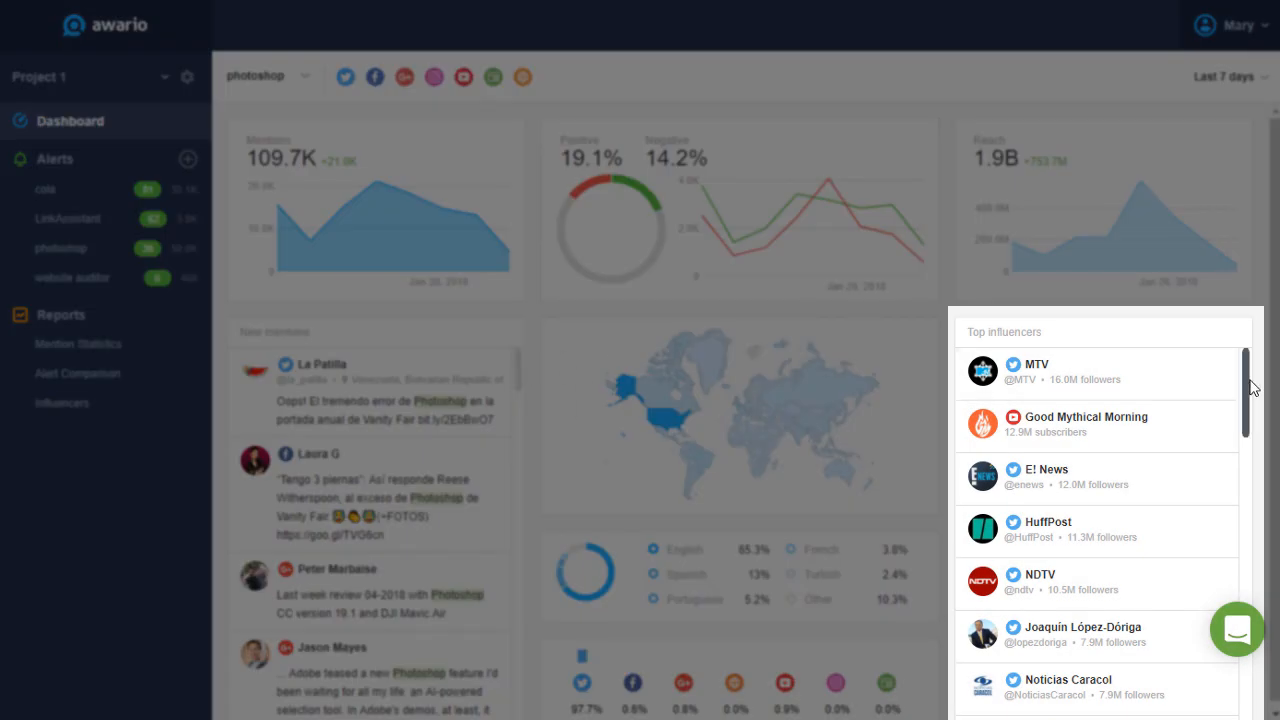
scroll(down, 3)
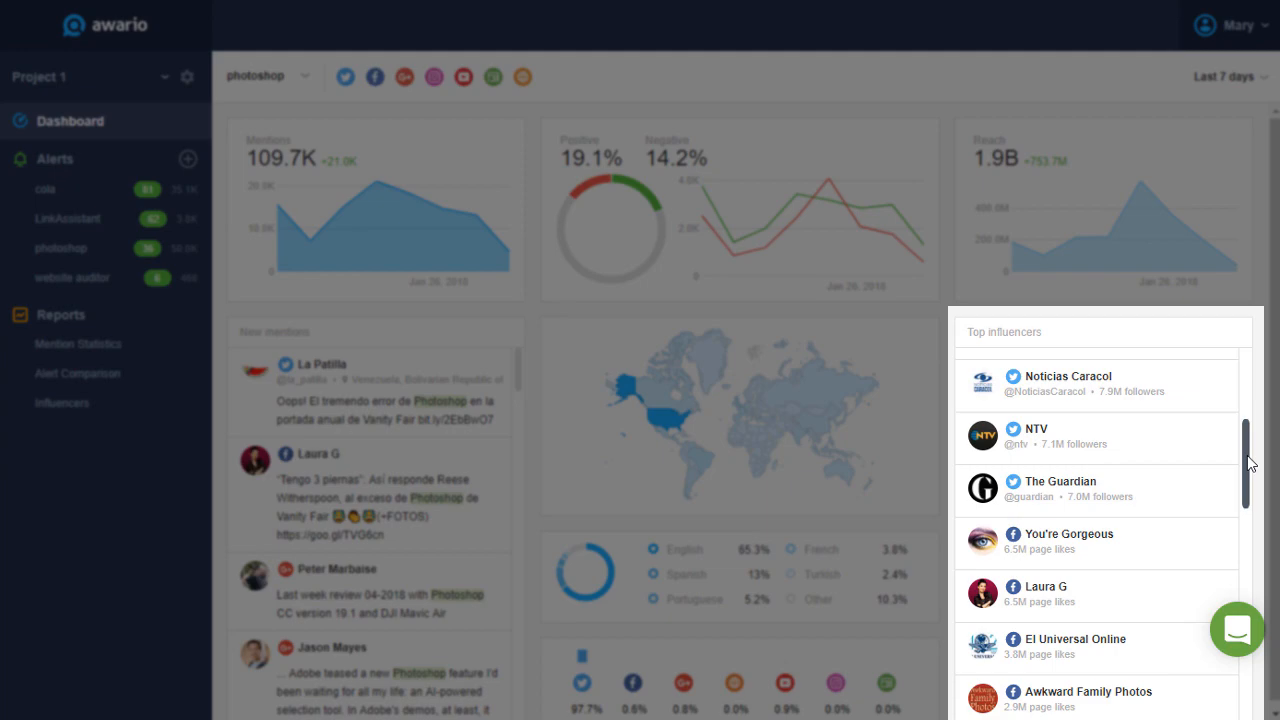
scroll(down, 3)
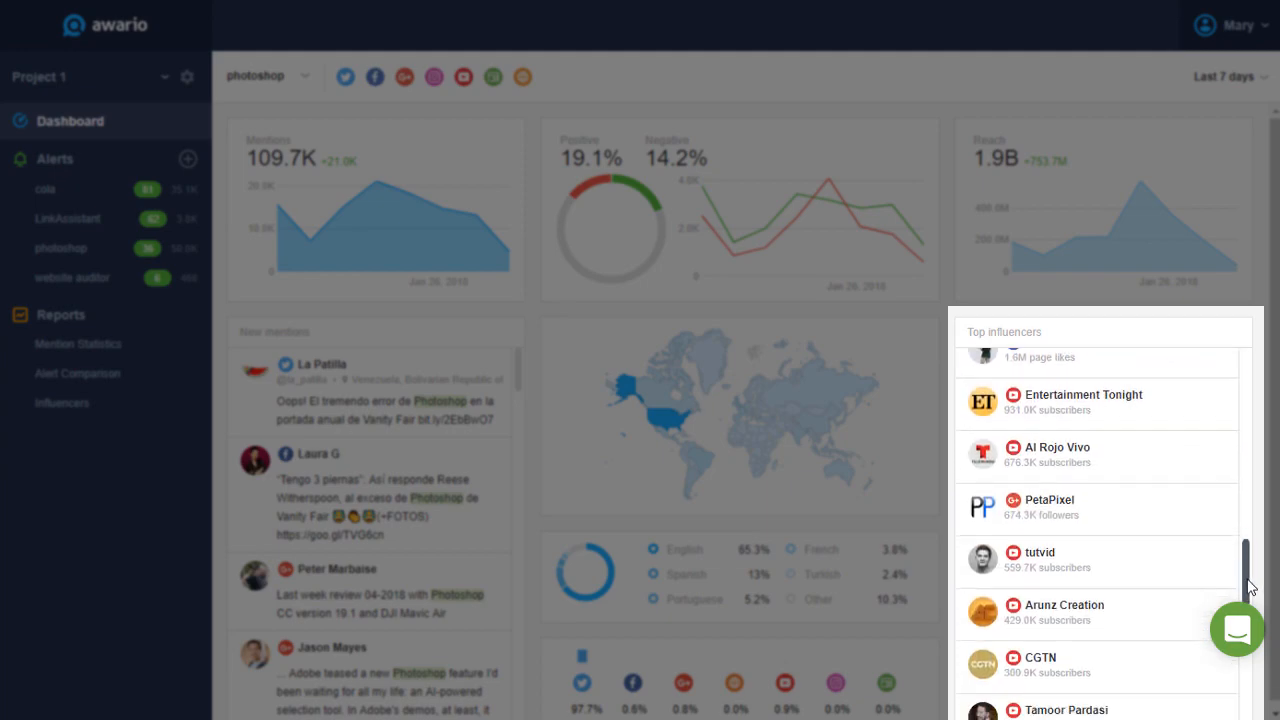
scroll(down, 3)
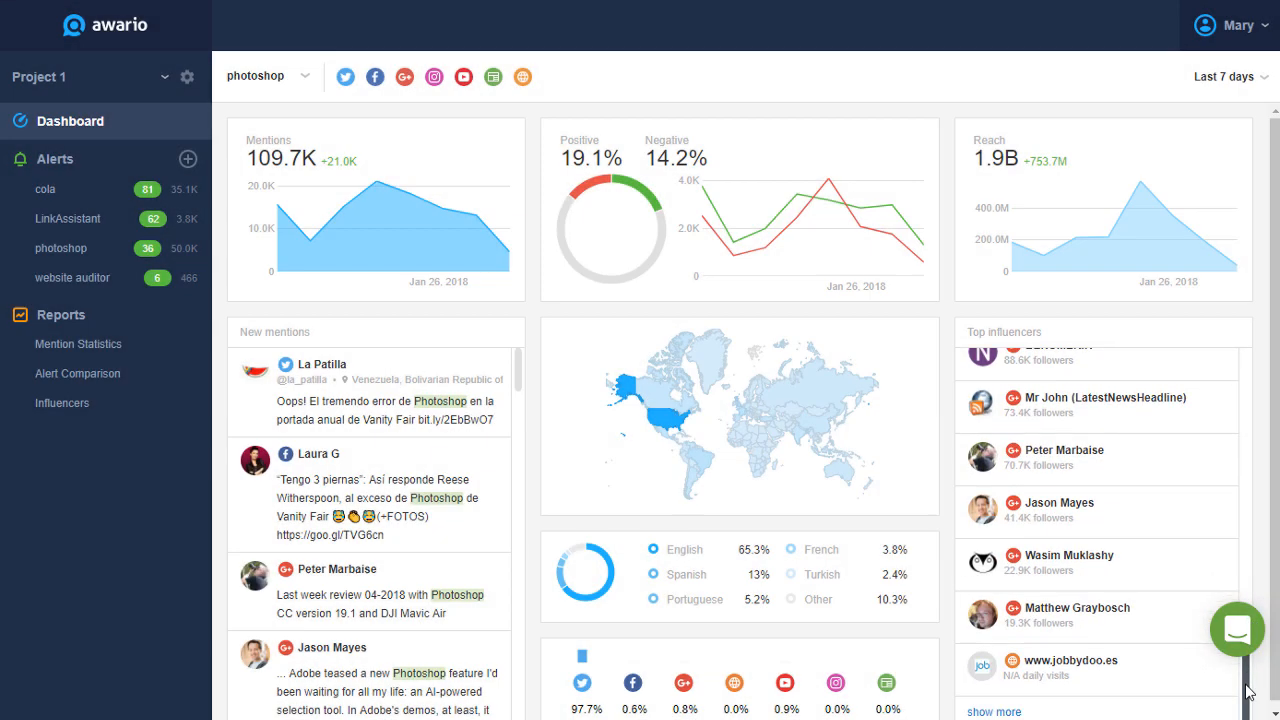
scroll(down, 3)
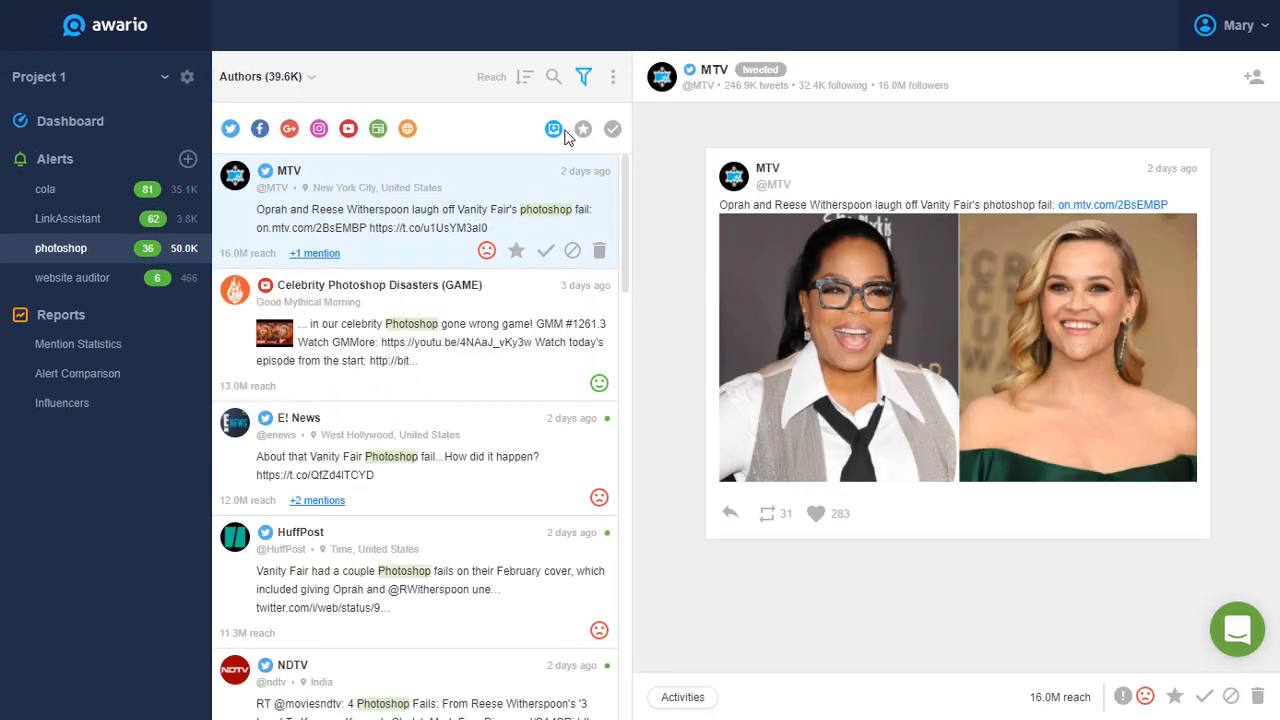
Step: Open Reports > Mention Statistics for the cola alert over the last 30 days
click(527, 77)
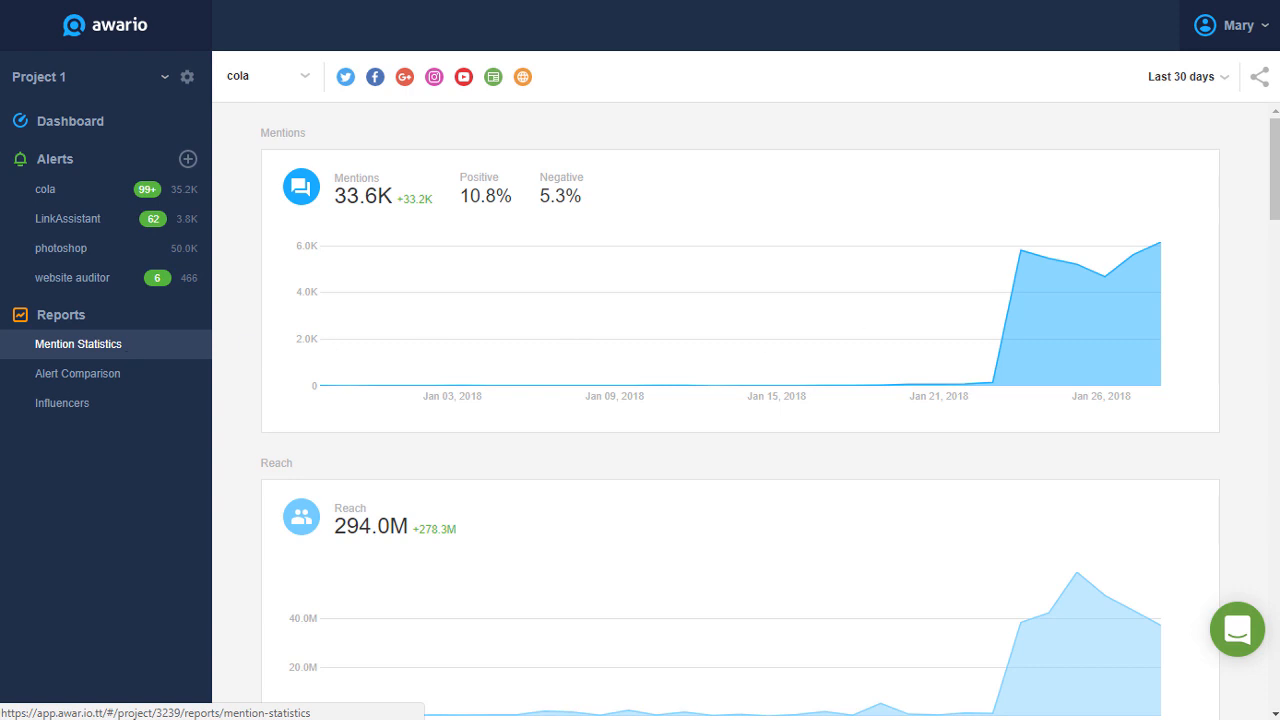
Step: Scroll the Mention Statistics report and add a second alert to it
scroll(down, 3)
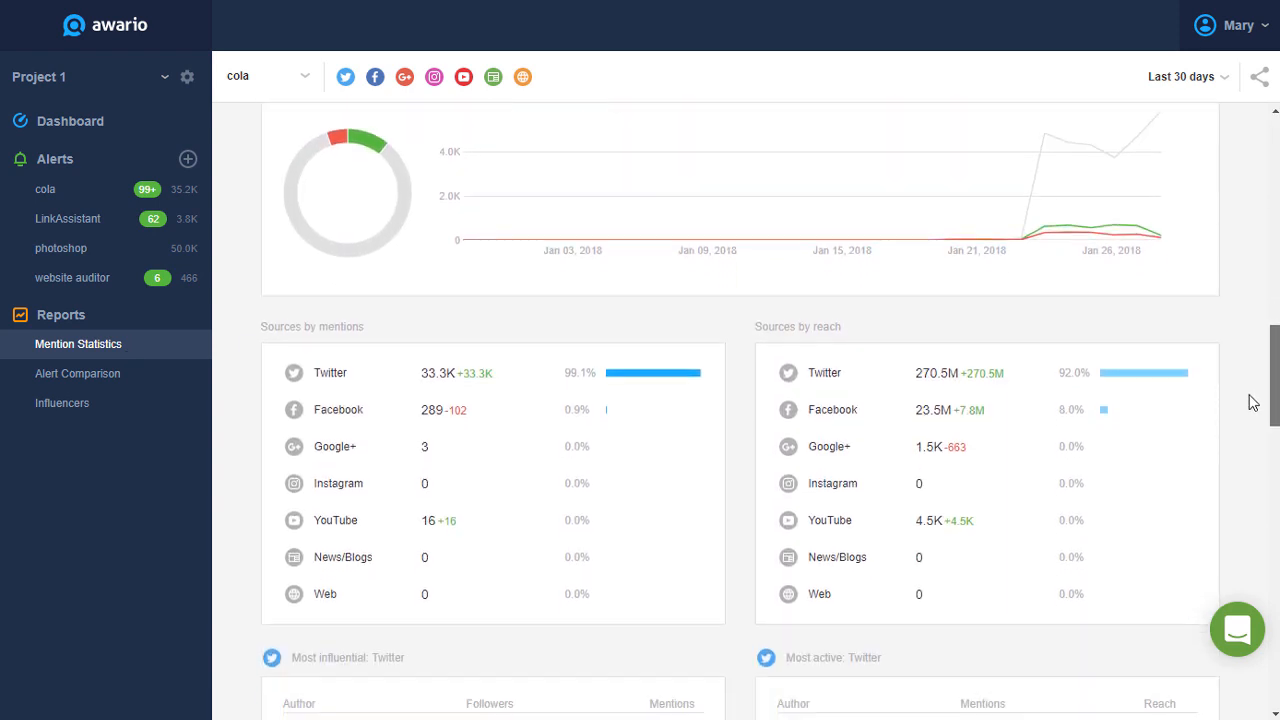
scroll(down, 3)
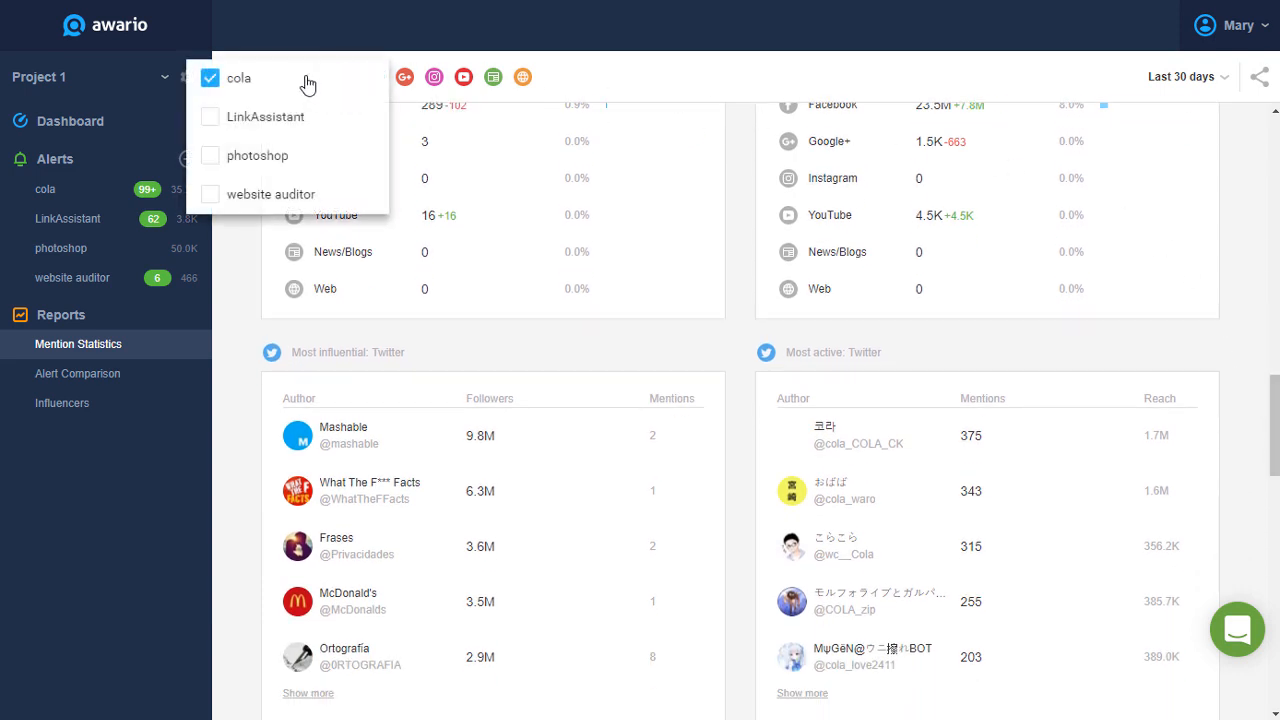
click(210, 155)
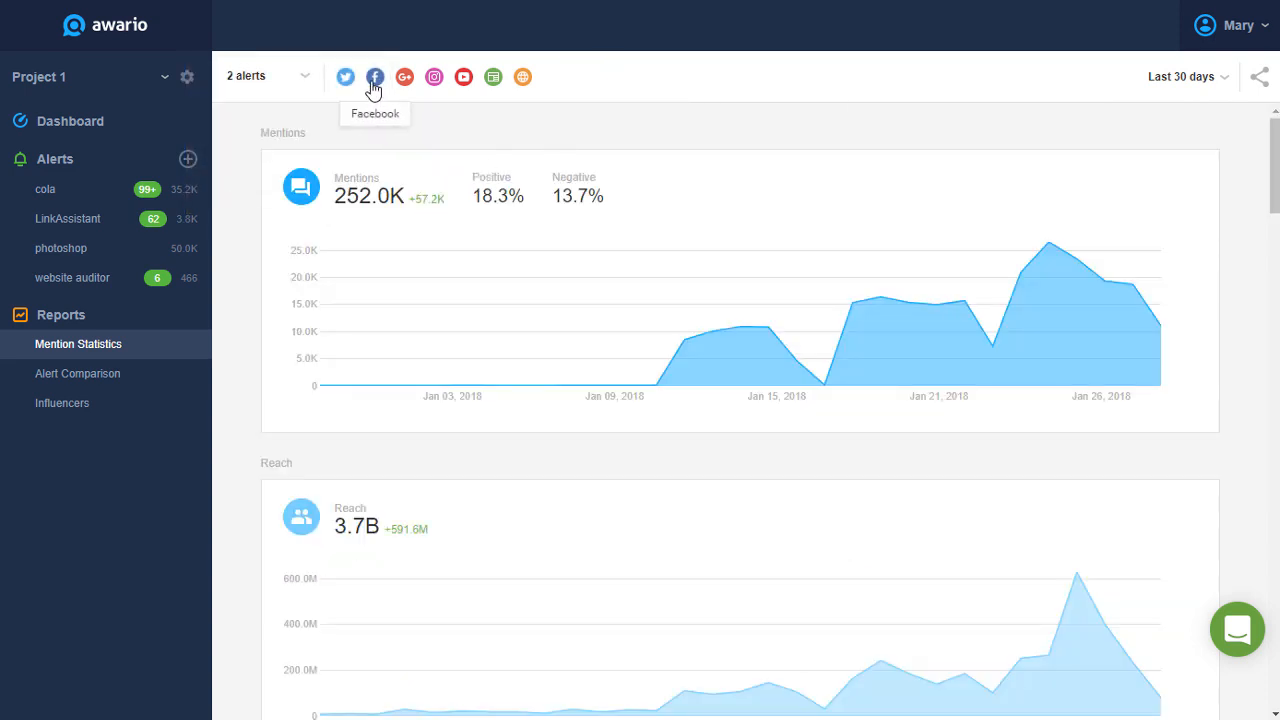
Step: Exclude Facebook and Google+ mentions from the last-7-days Mention Statistics report
click(404, 77)
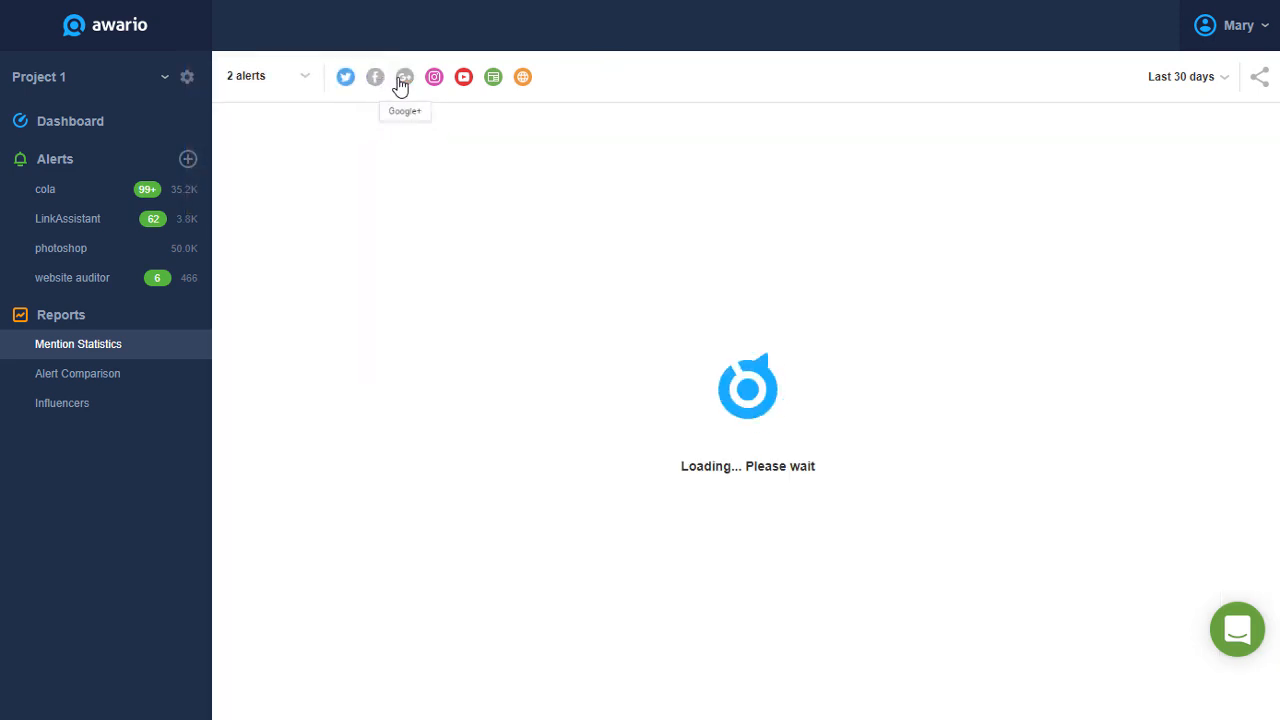
click(1187, 76)
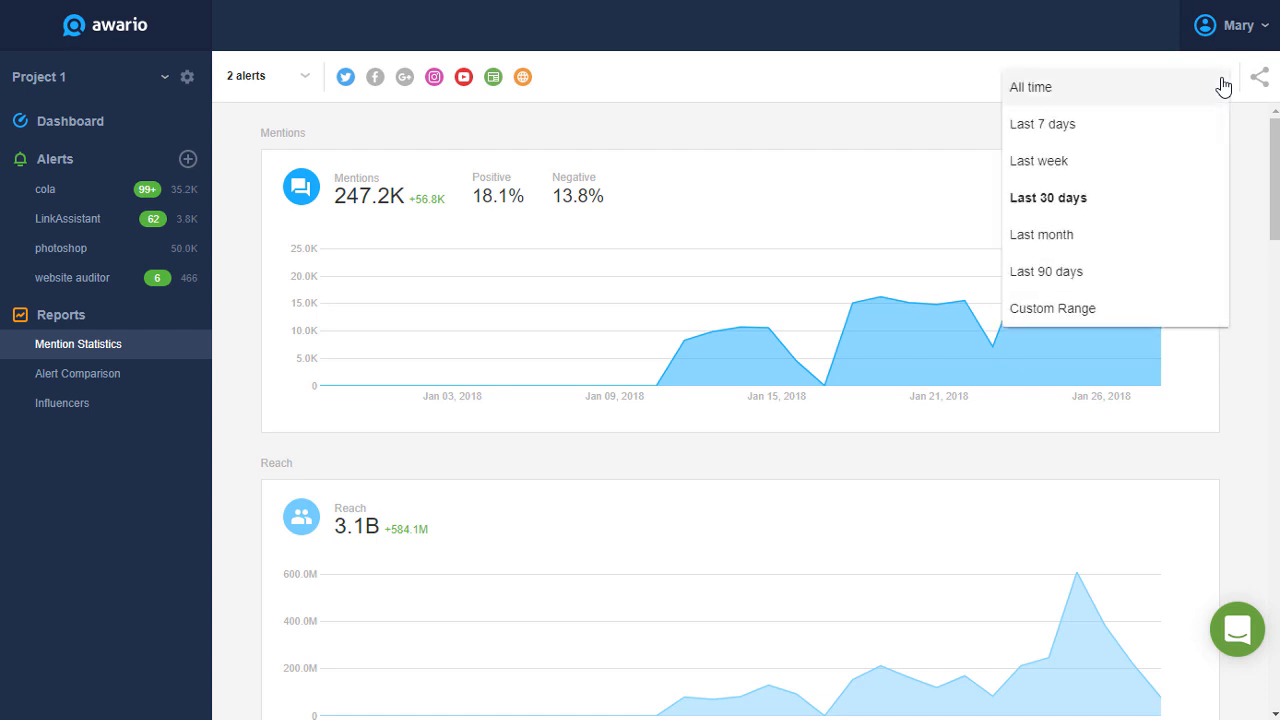
click(1042, 124)
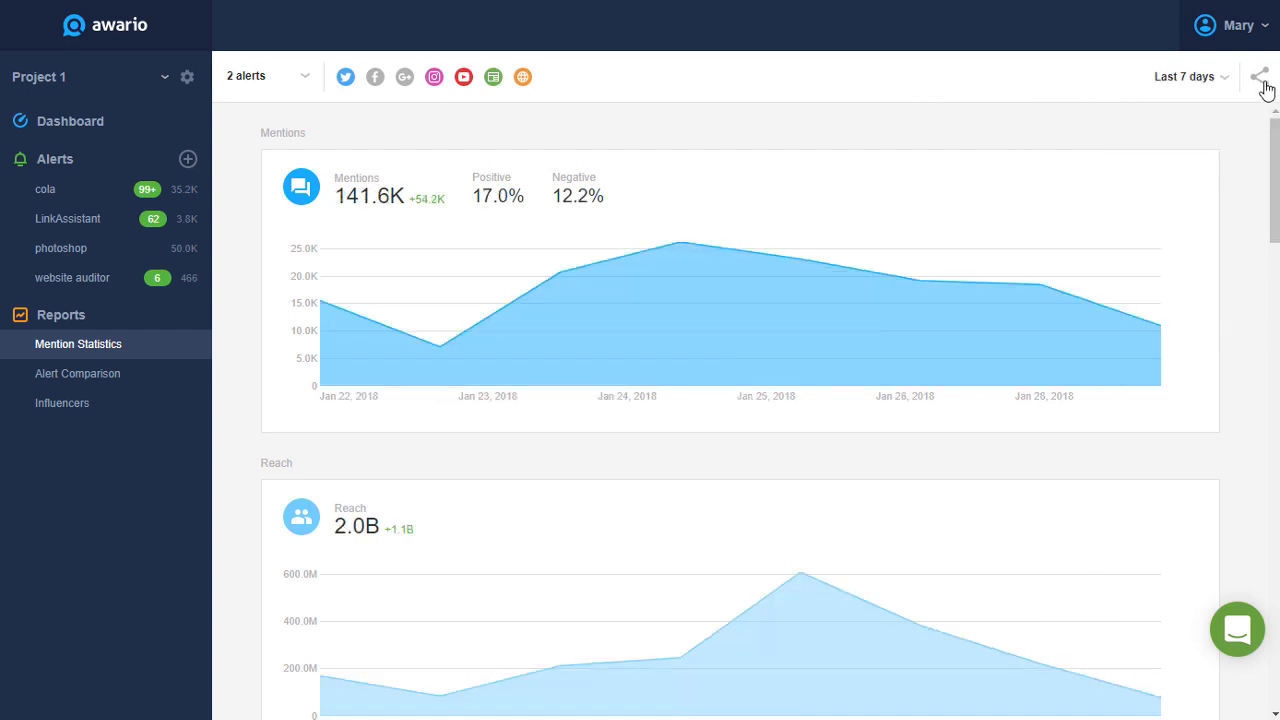
click(1259, 75)
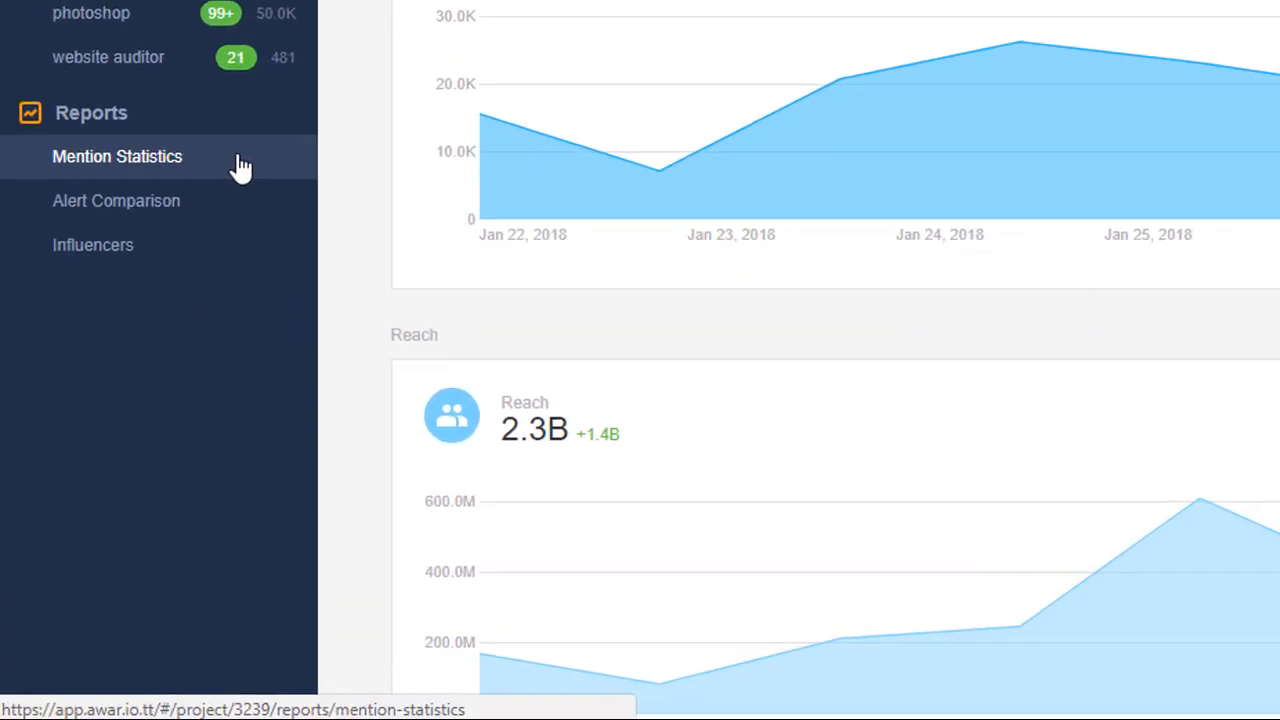
Step: Review the cola vs LinkAssistant Alert Comparison sections, then open the Influencers report
click(116, 201)
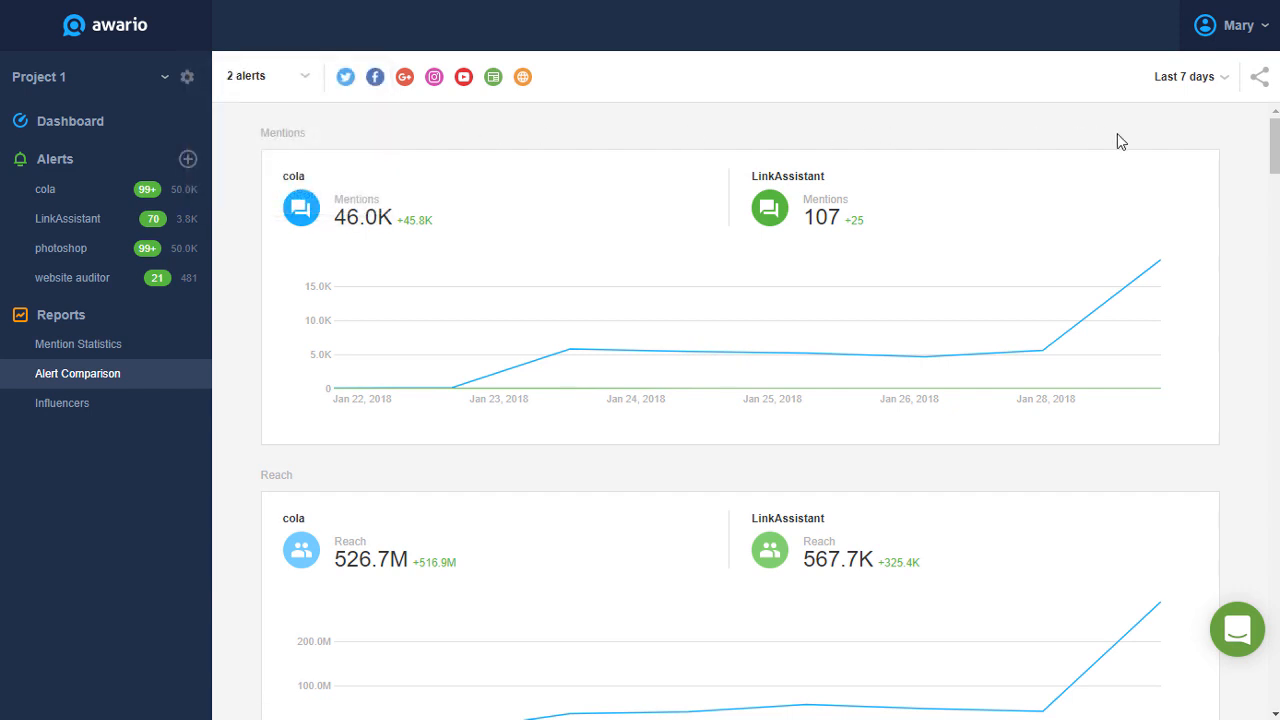
scroll(down, 3)
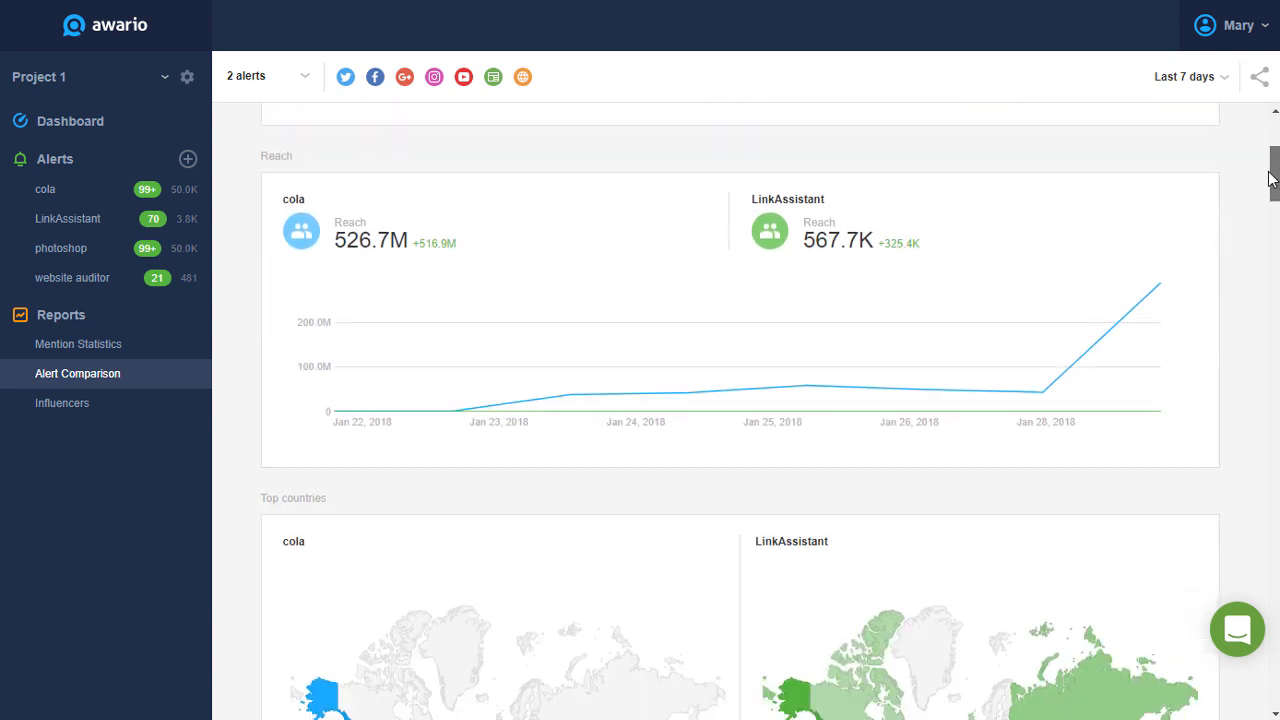
scroll(down, 3)
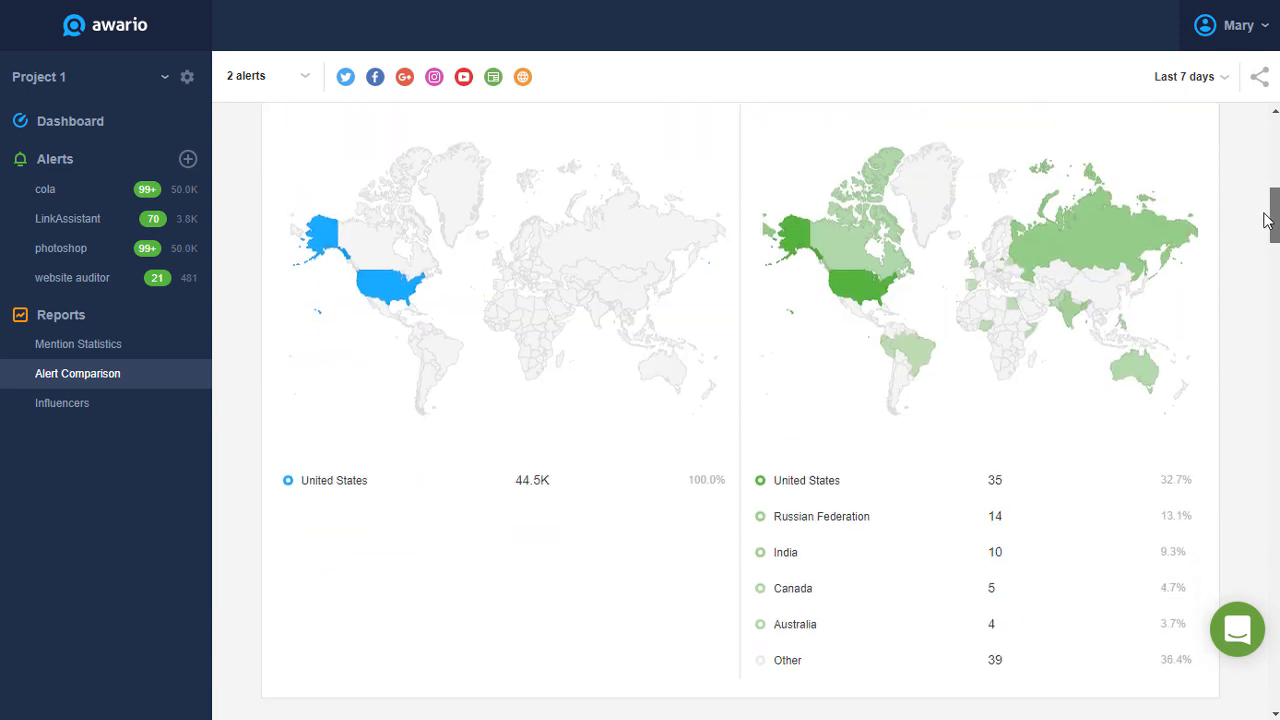
scroll(down, 3)
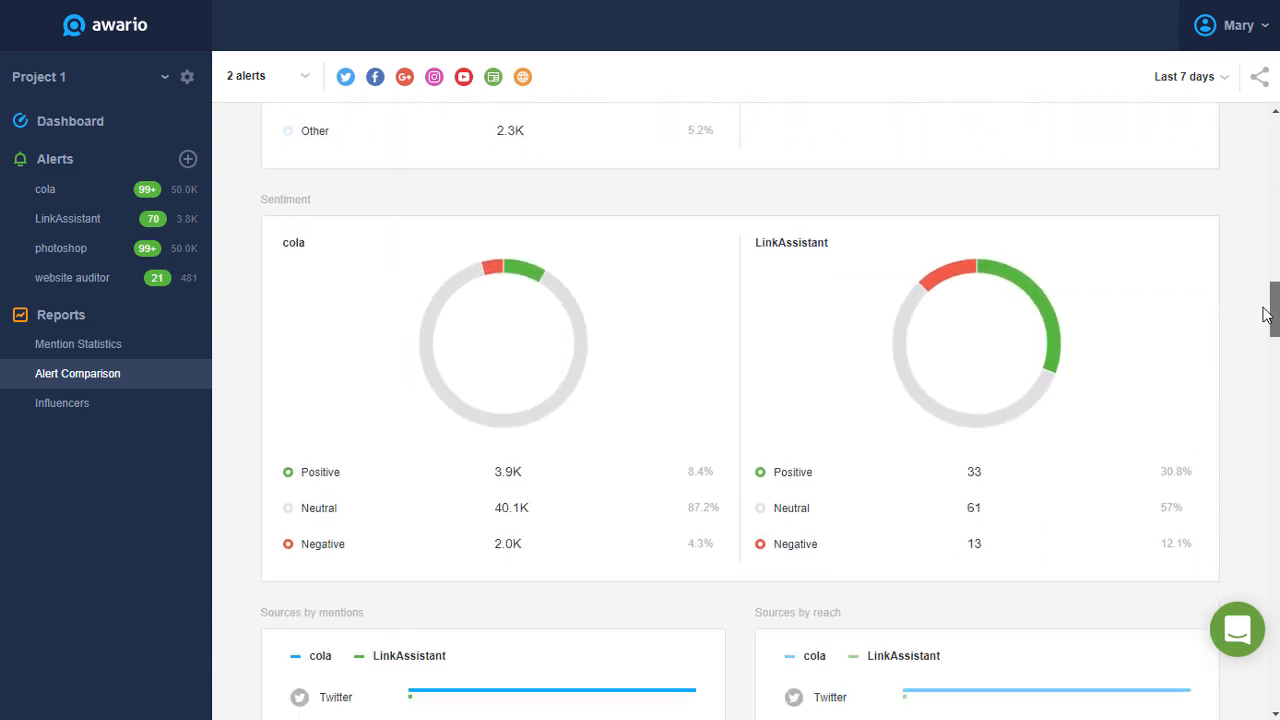
scroll(down, 3)
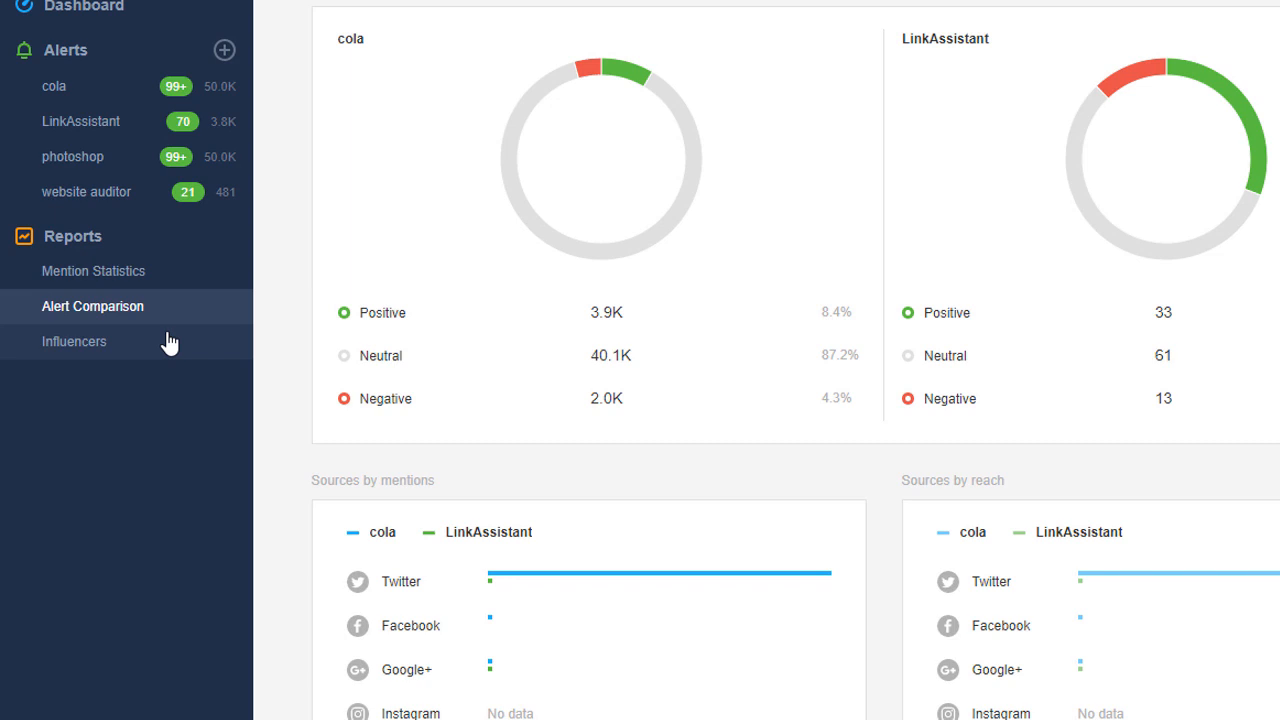
click(74, 341)
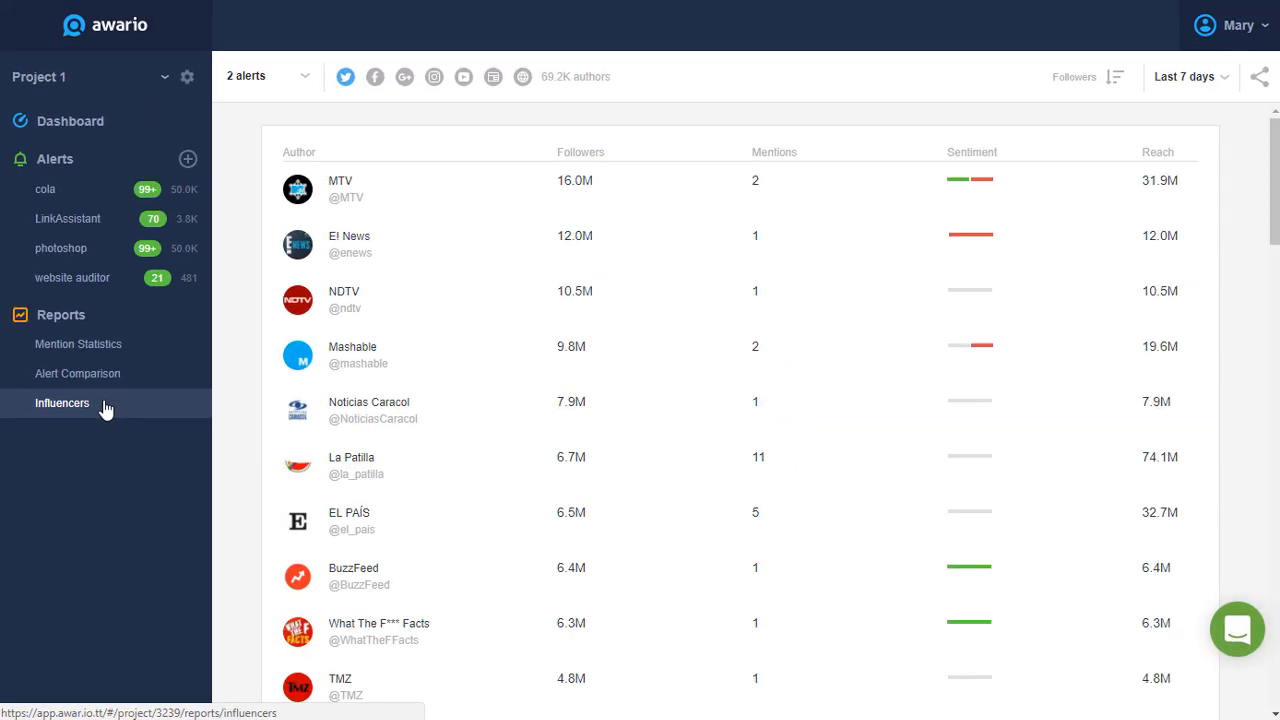
Step: Filter the Influencers list's sources down to YouTube authors only
scroll(down, 3)
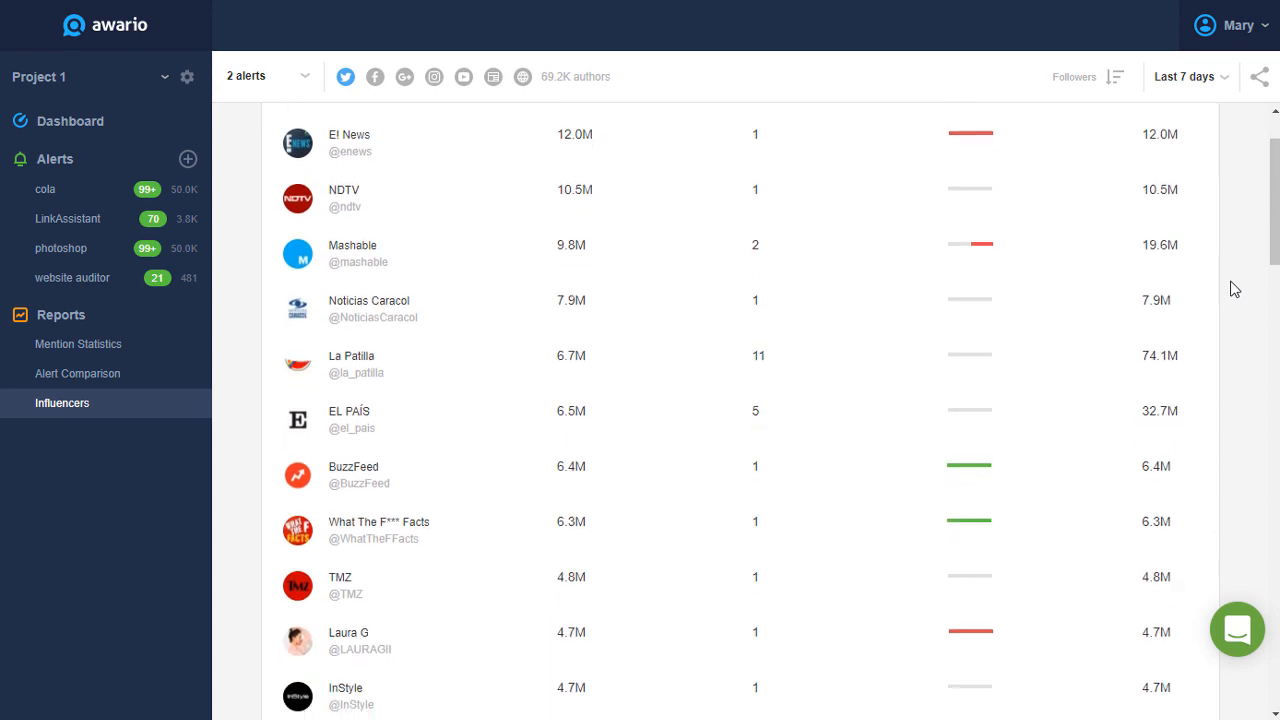
scroll(down, 3)
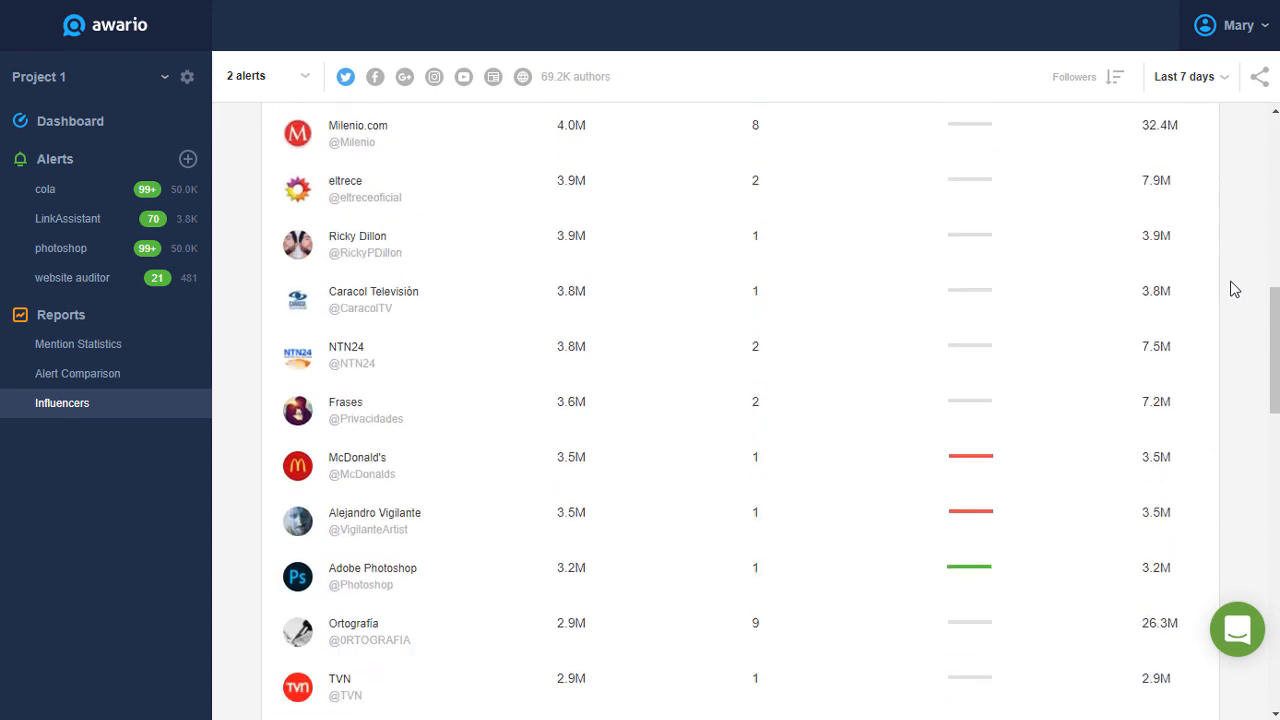
scroll(up, 3)
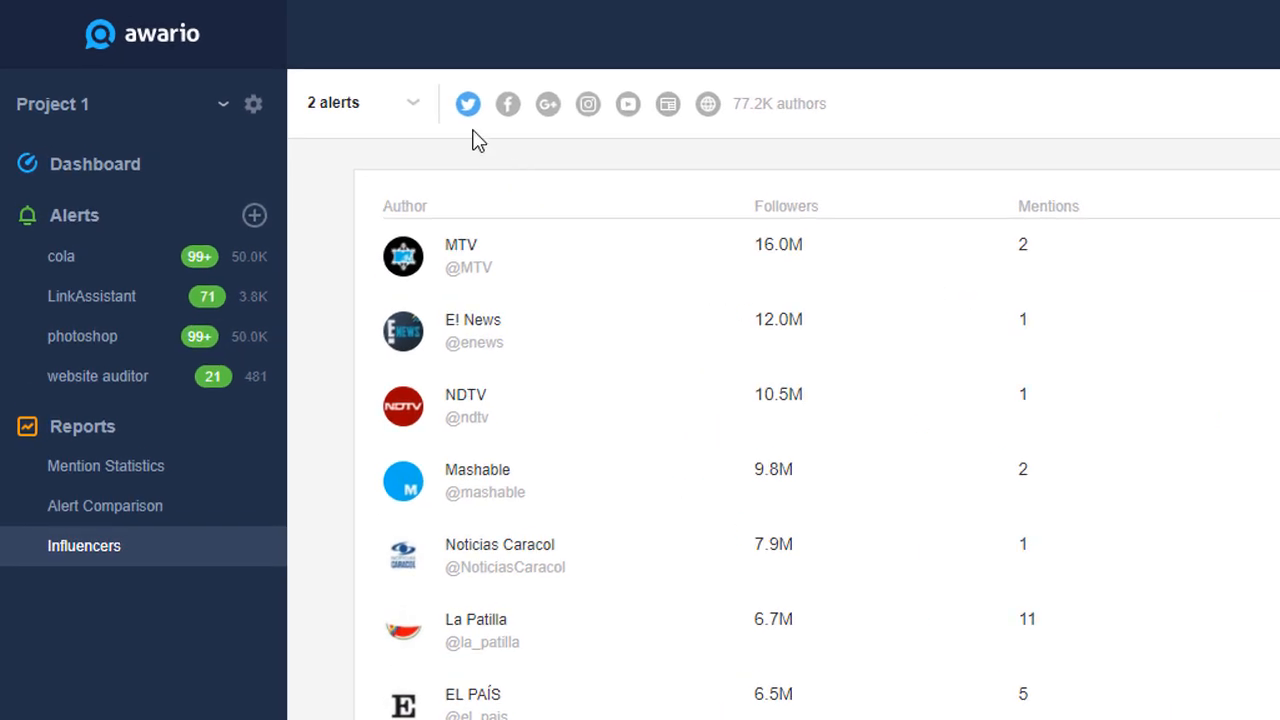
mouse_move(508, 103)
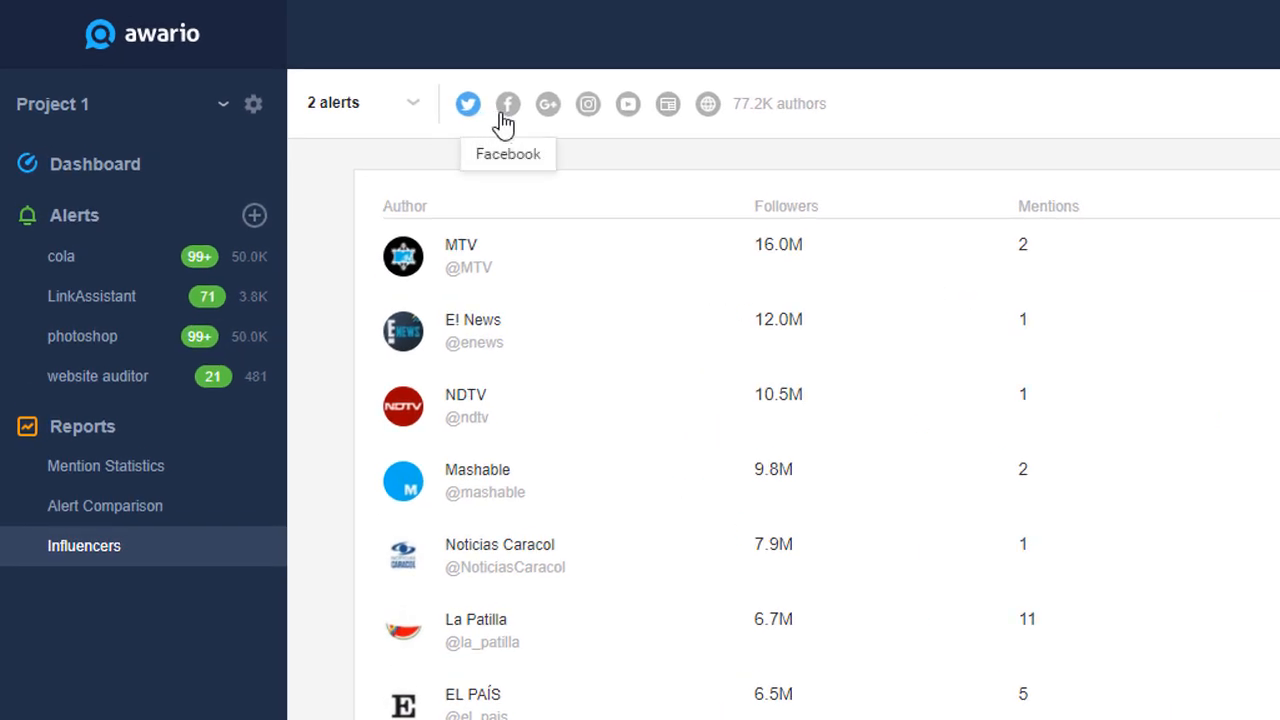
click(507, 104)
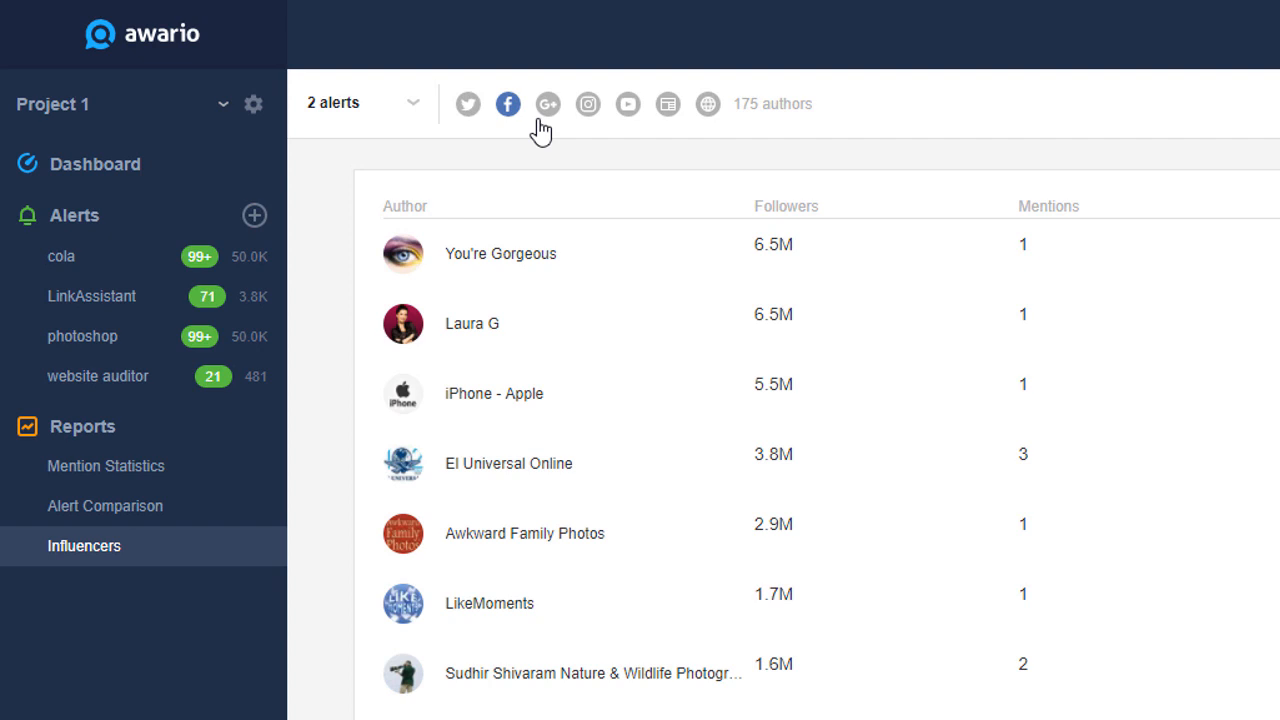
click(547, 104)
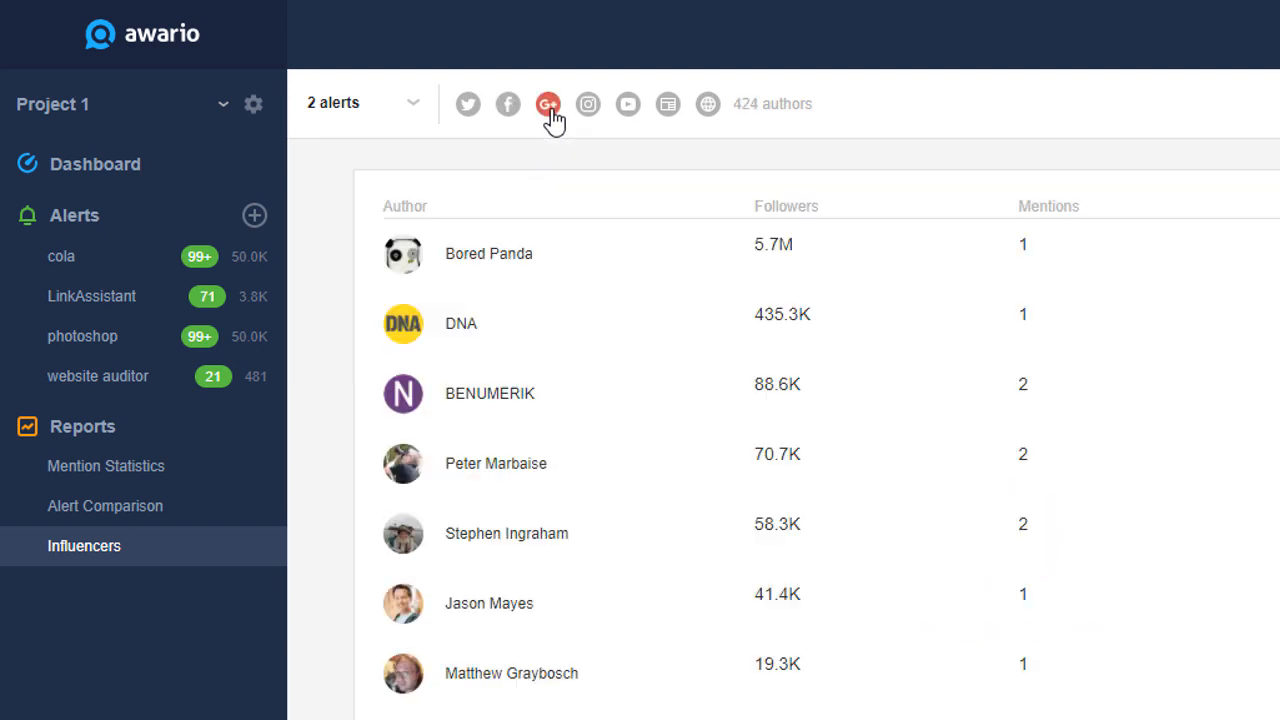
click(627, 104)
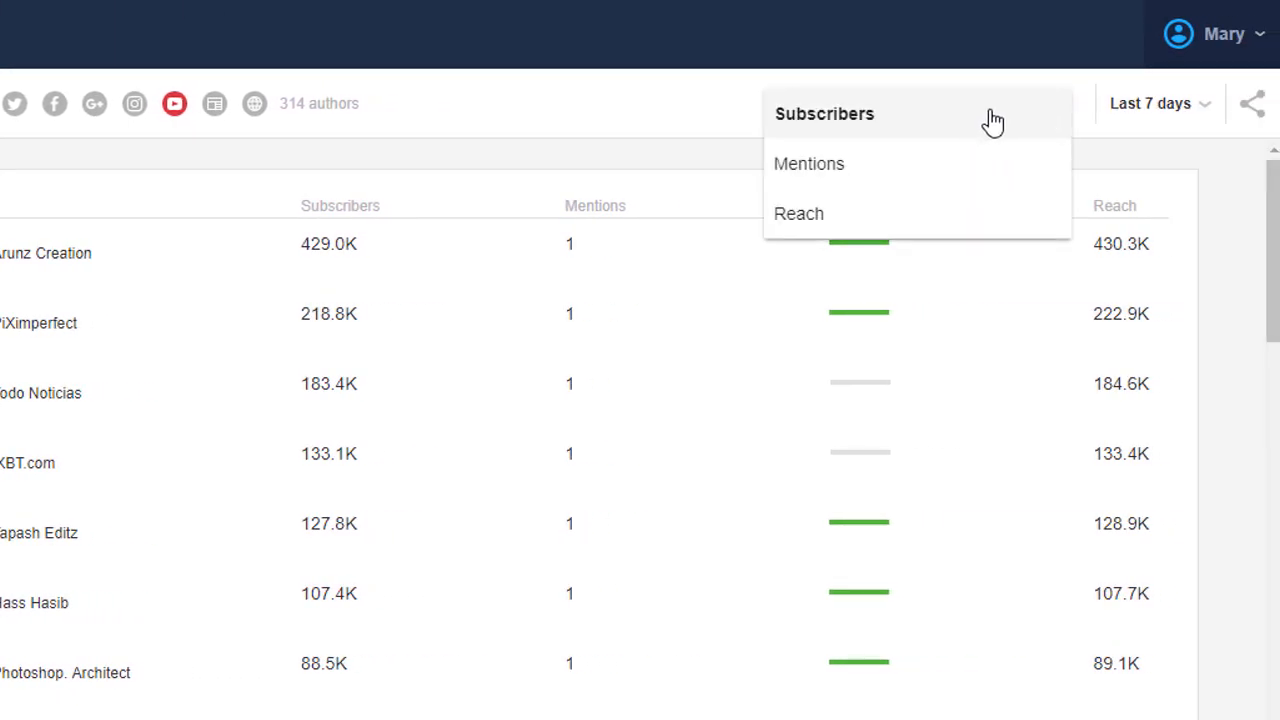
mouse_move(967, 153)
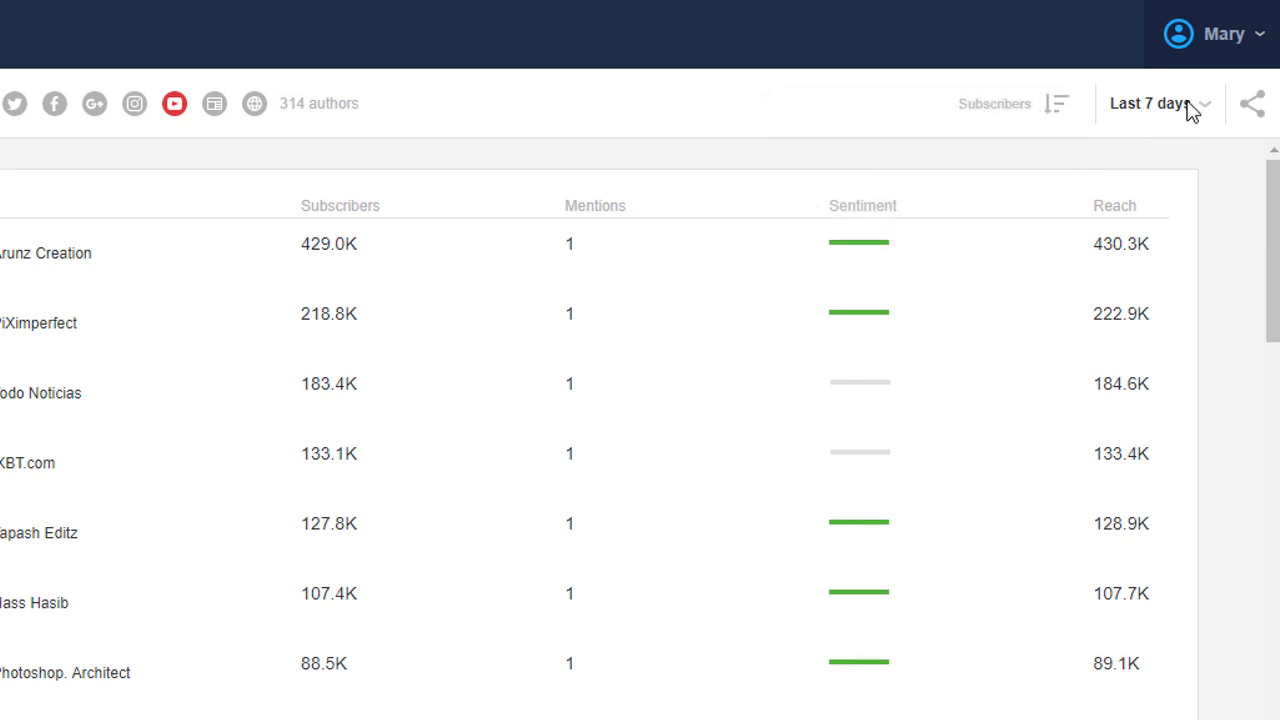
Step: Check the January 23–30, 2018 range and open the shared report in a new tab
click(1155, 103)
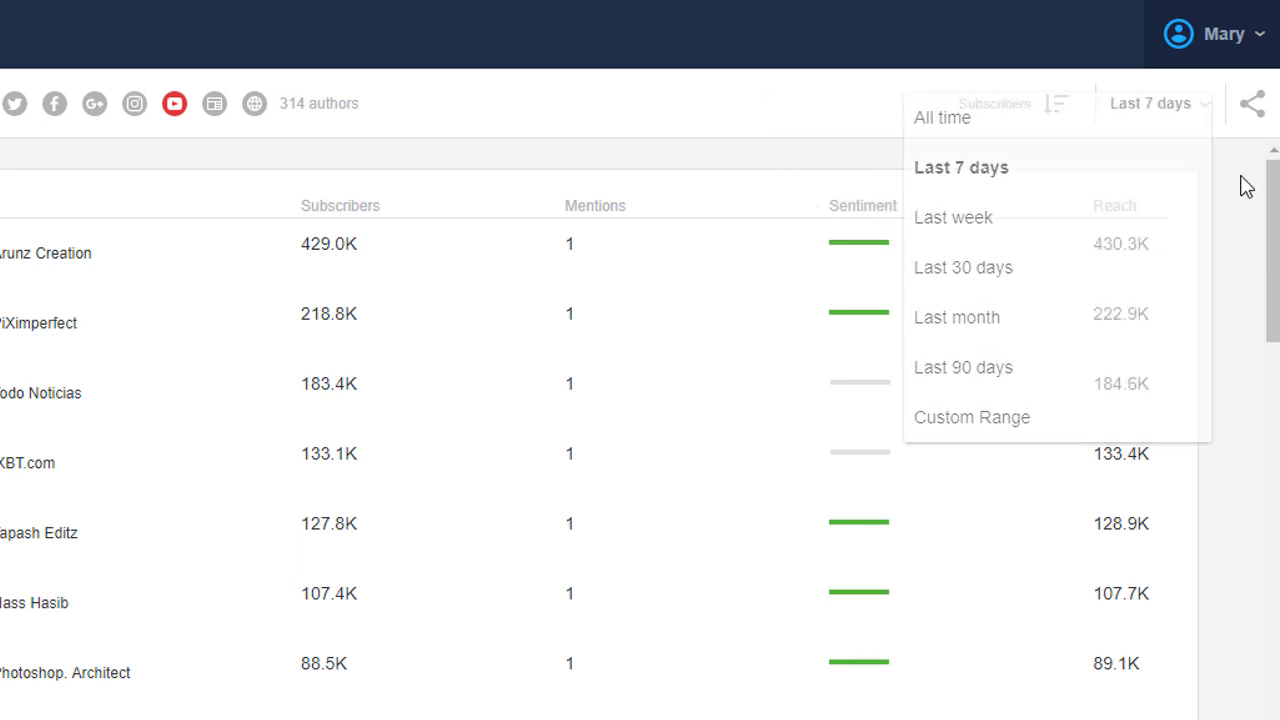
click(1251, 103)
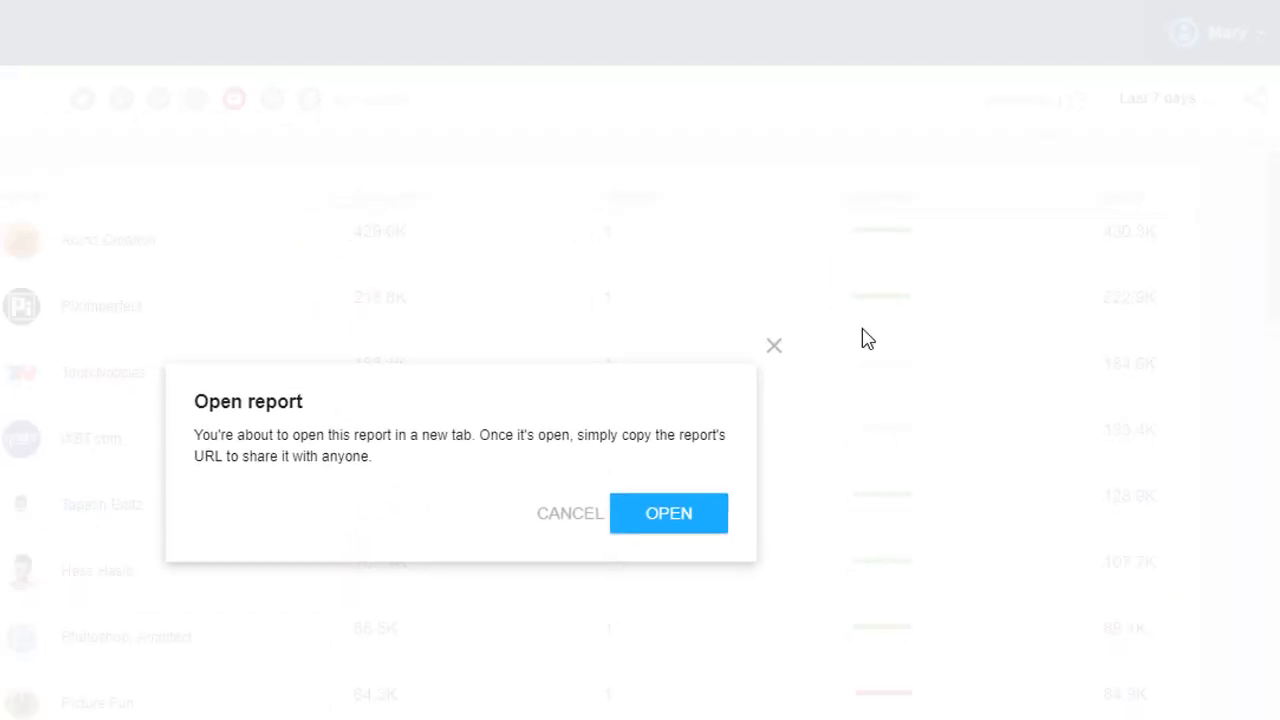
click(668, 513)
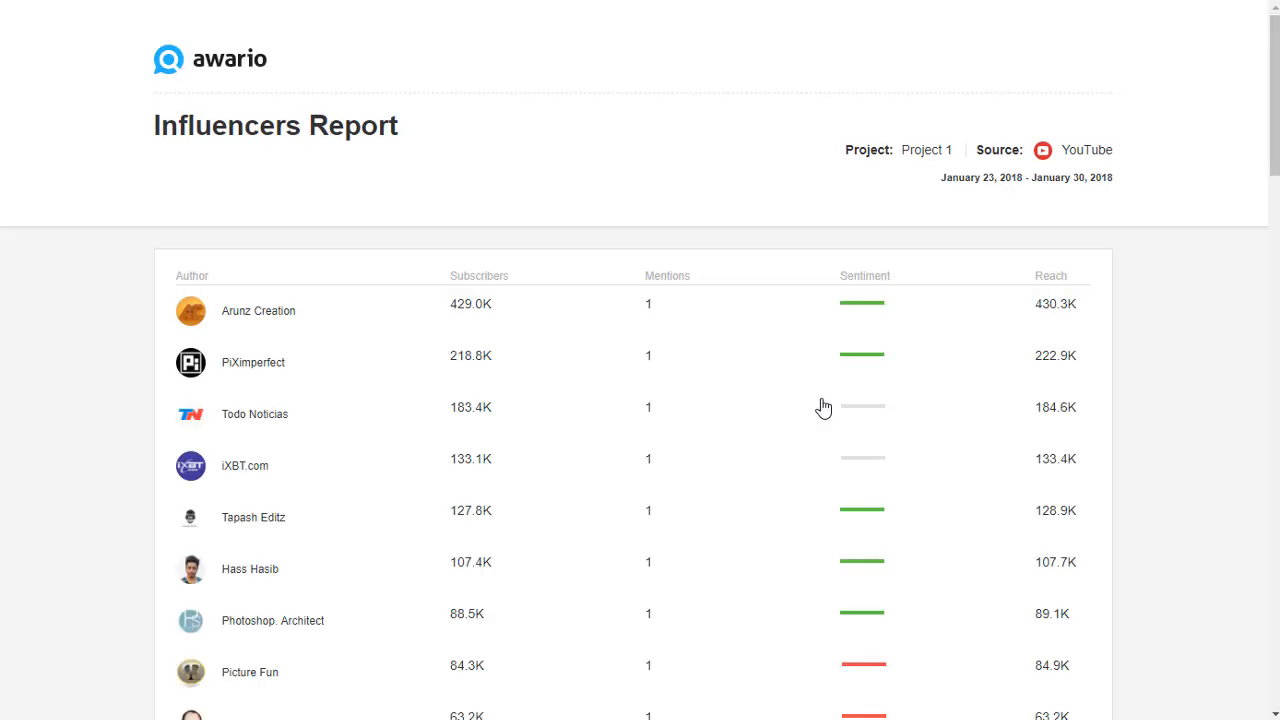